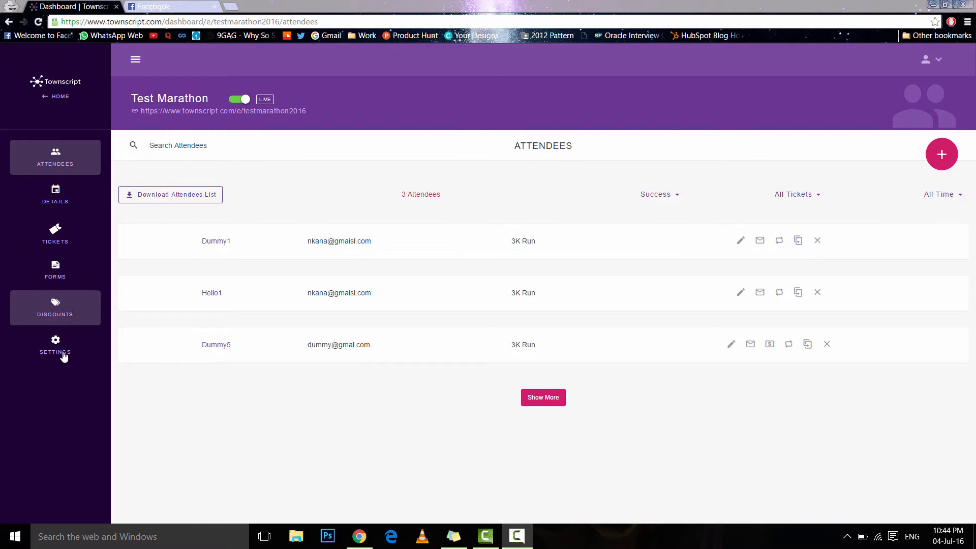
Open the Test Marathon event's Settings and its 'Settings for your website' tab
click(55, 346)
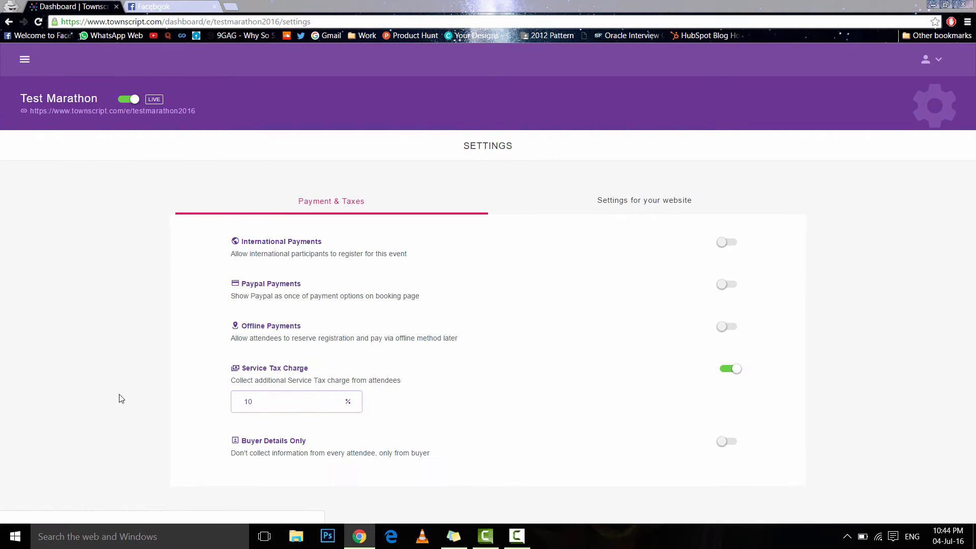
mouse_move(644, 206)
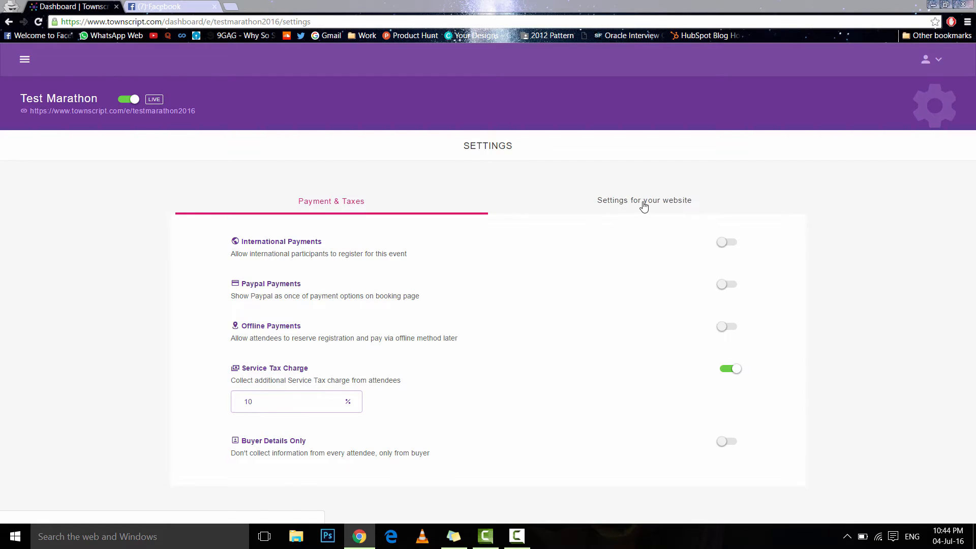
click(644, 200)
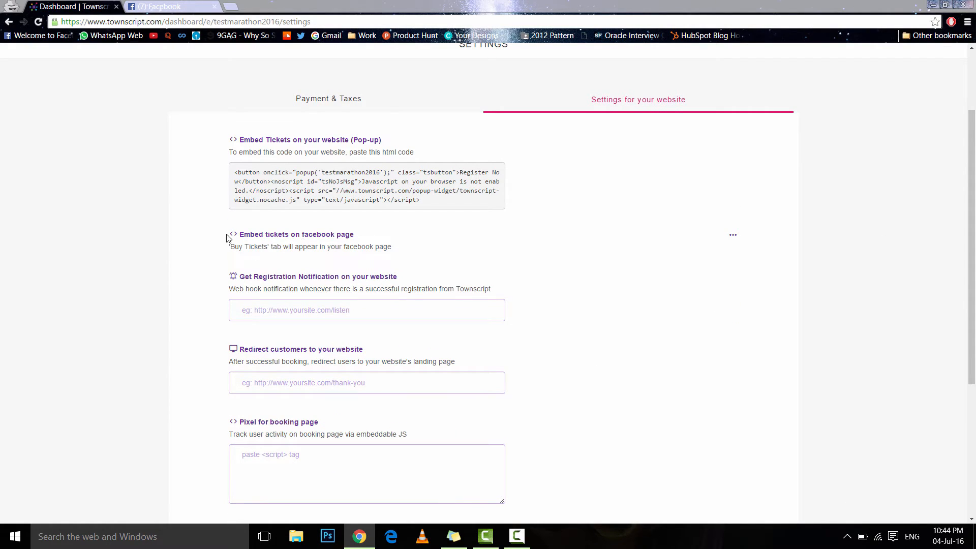
mouse_move(734, 235)
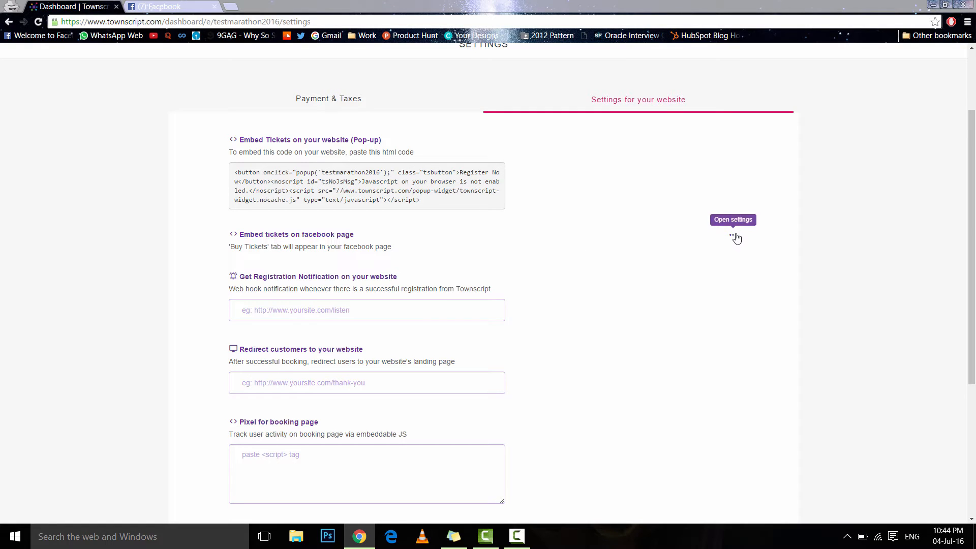
Embed tickets on Facebook by choosing the Test Marathon page and saving
click(733, 219)
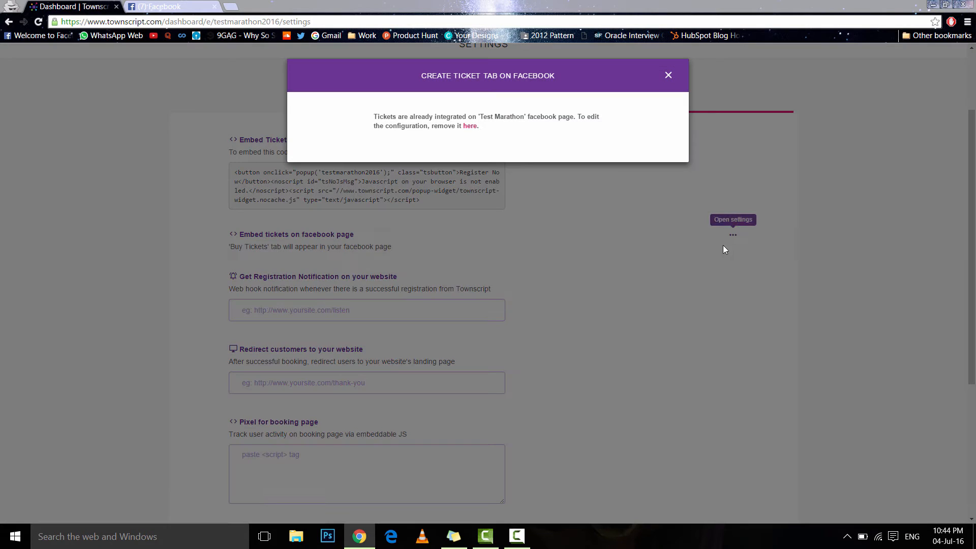
click(470, 126)
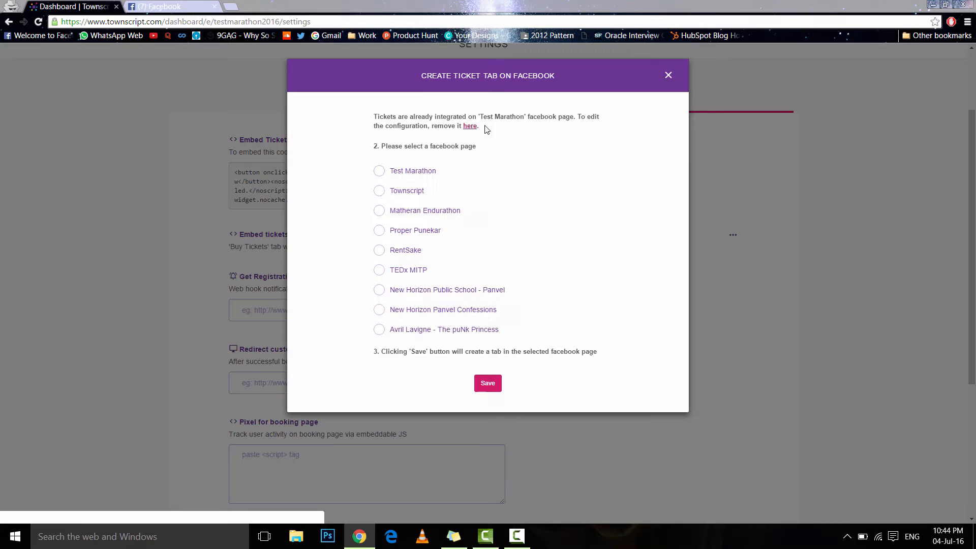
mouse_move(494, 333)
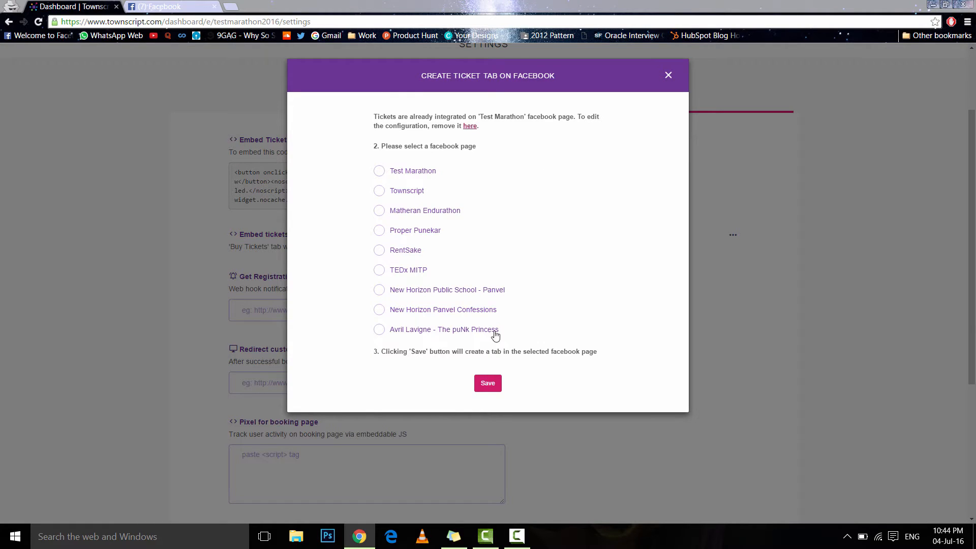
mouse_move(503, 147)
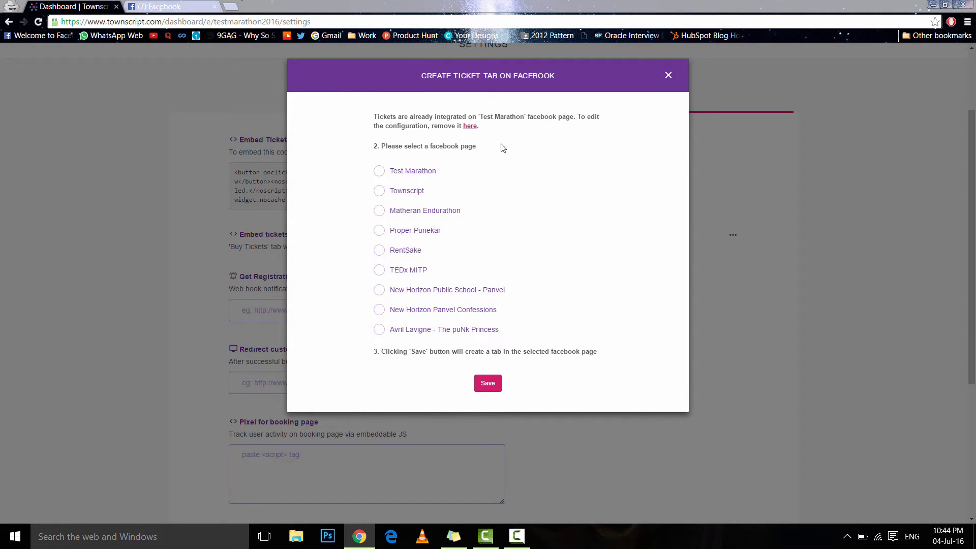
mouse_move(542, 176)
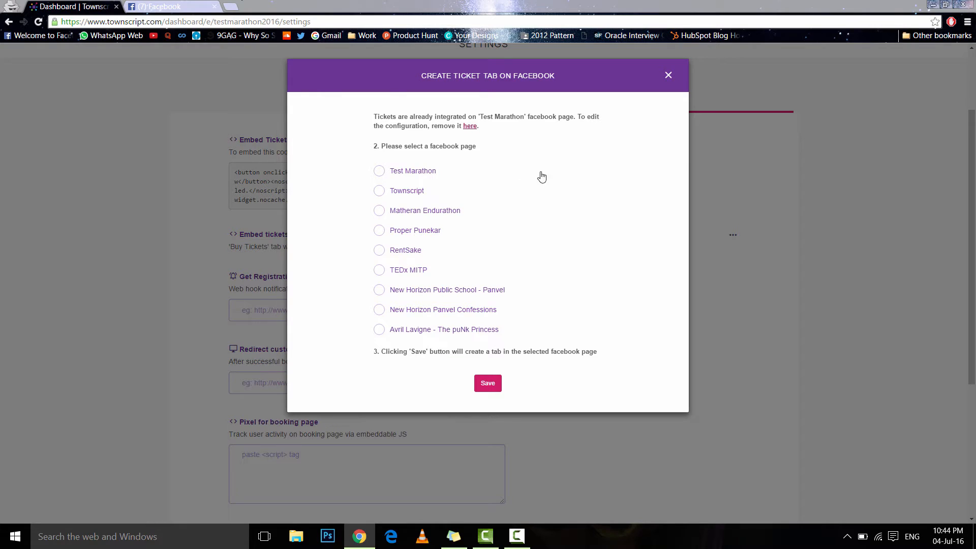
mouse_move(644, 248)
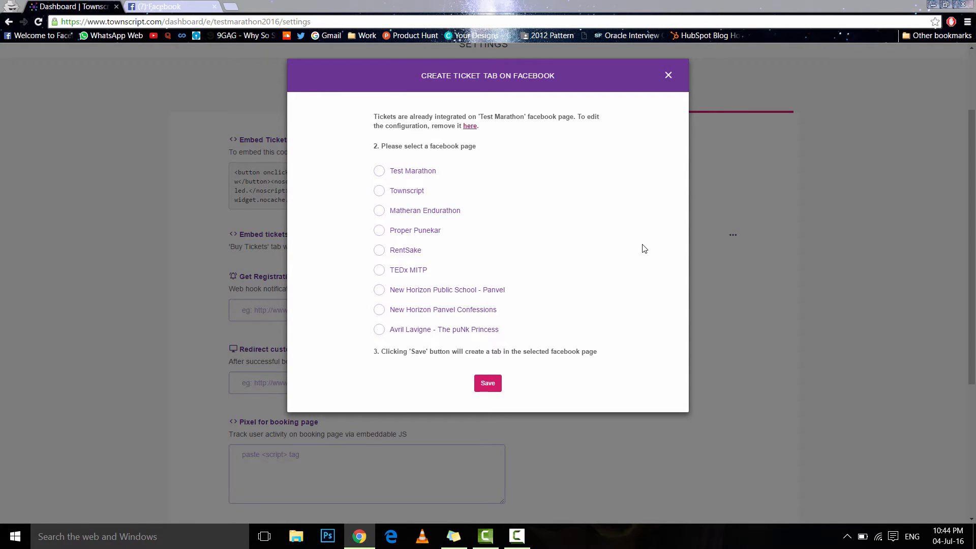
mouse_move(596, 319)
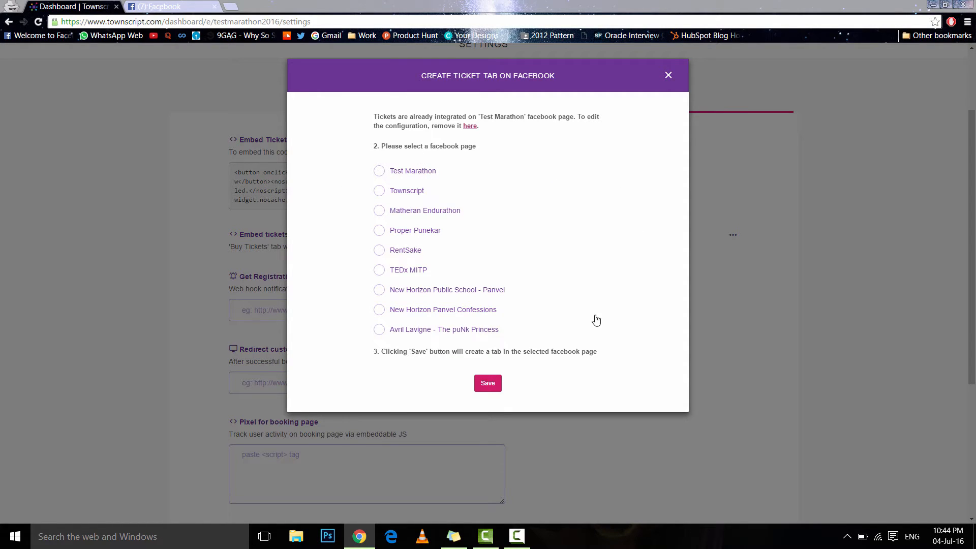
mouse_move(568, 357)
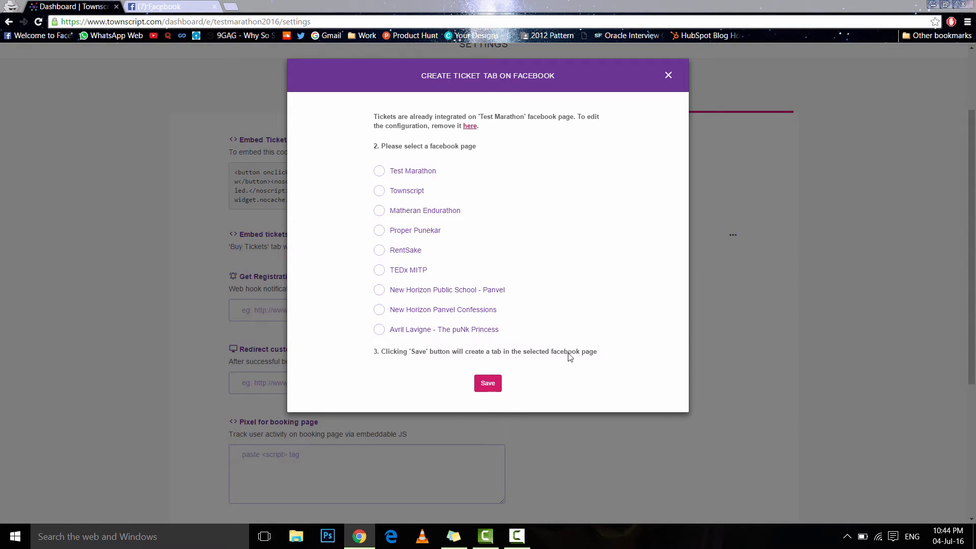
mouse_move(463, 330)
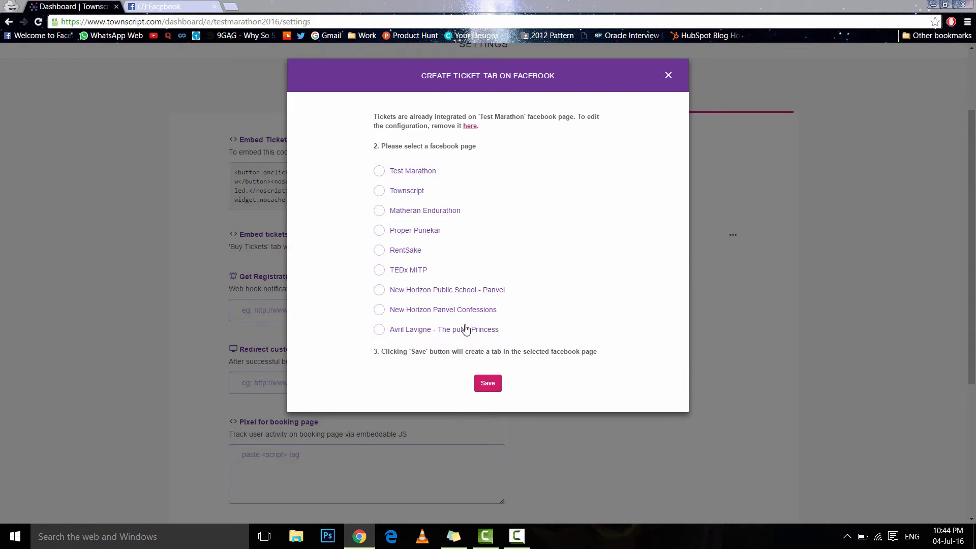
mouse_move(444, 297)
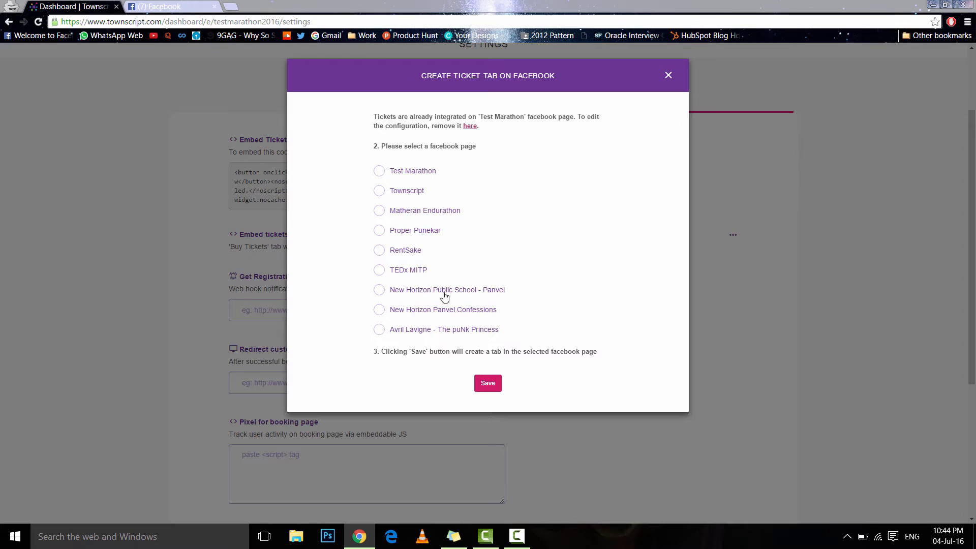
click(378, 171)
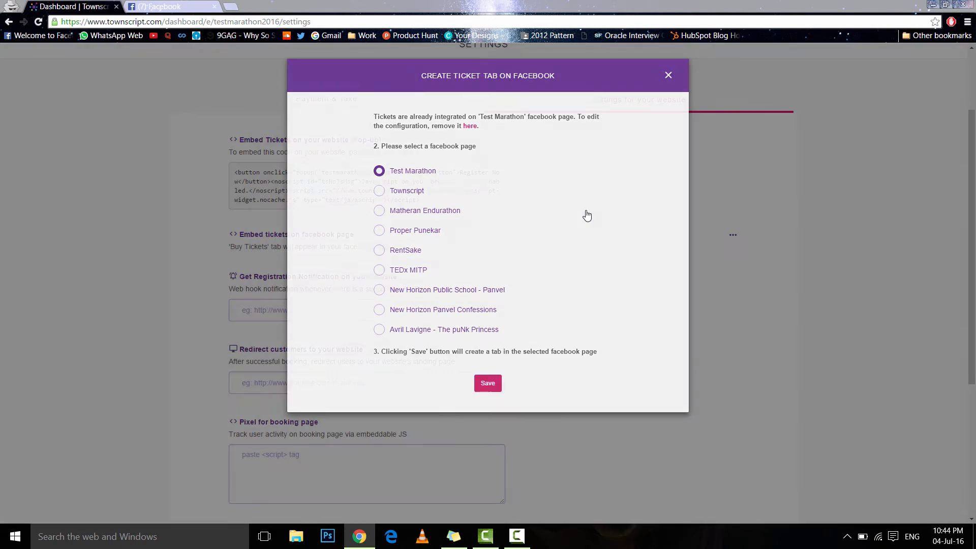
click(487, 383)
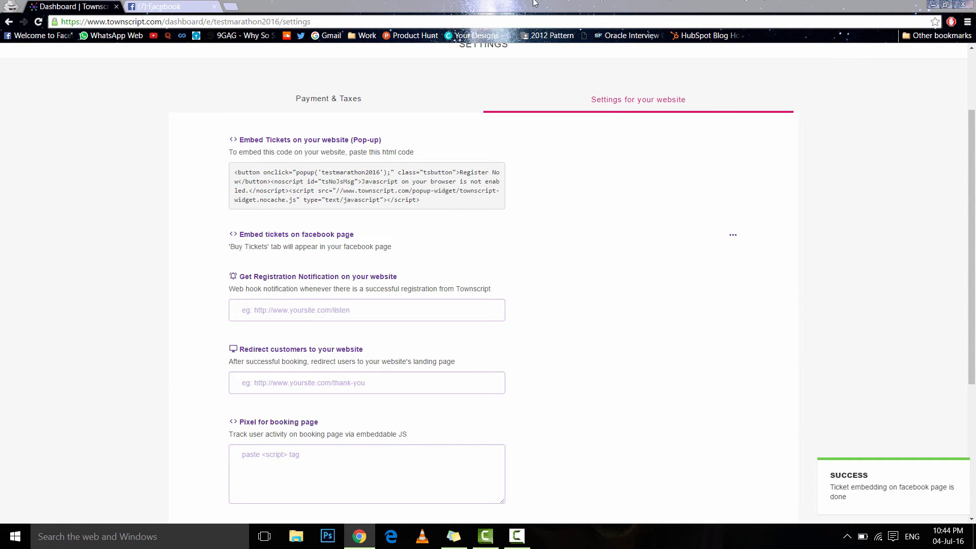
Switch to the Facebook tab and view the Test Marathon page's Apps box and tabs
click(168, 6)
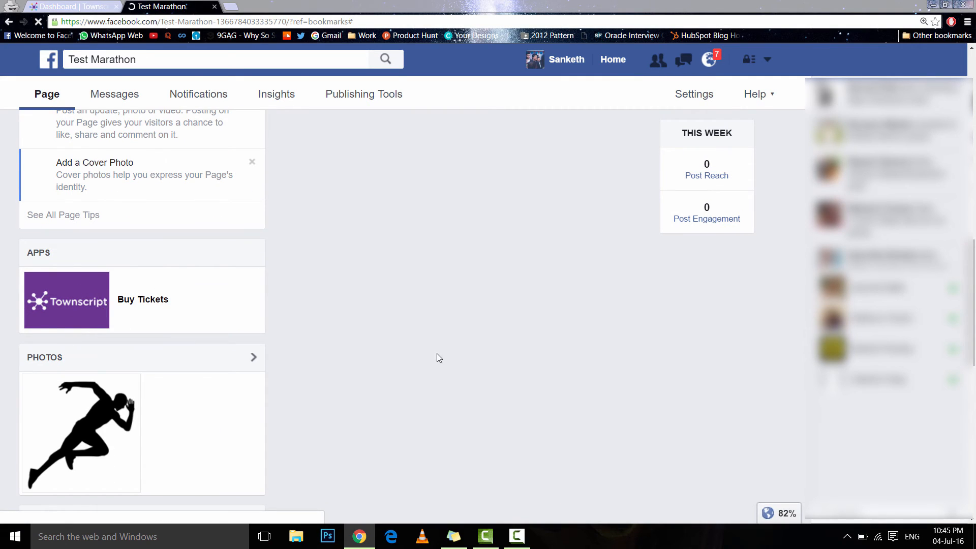
scroll(up, 3)
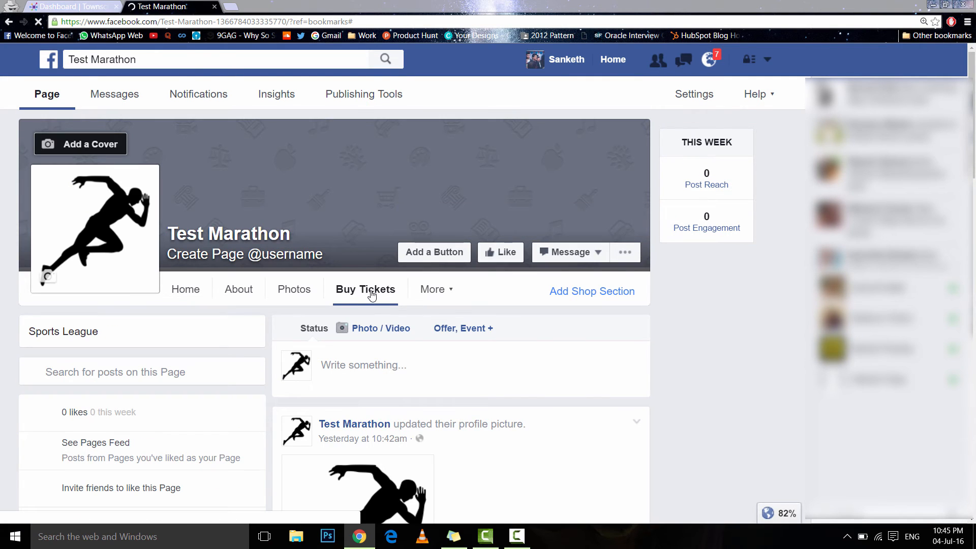
Open Buy Tickets, add one 3K Run ticket, then reduce it back to zero
click(366, 289)
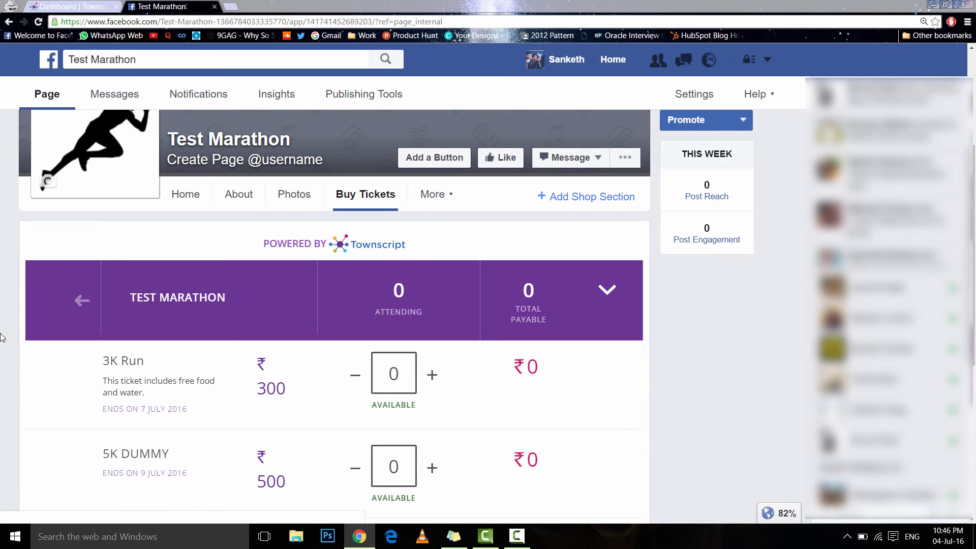
scroll(down, 3)
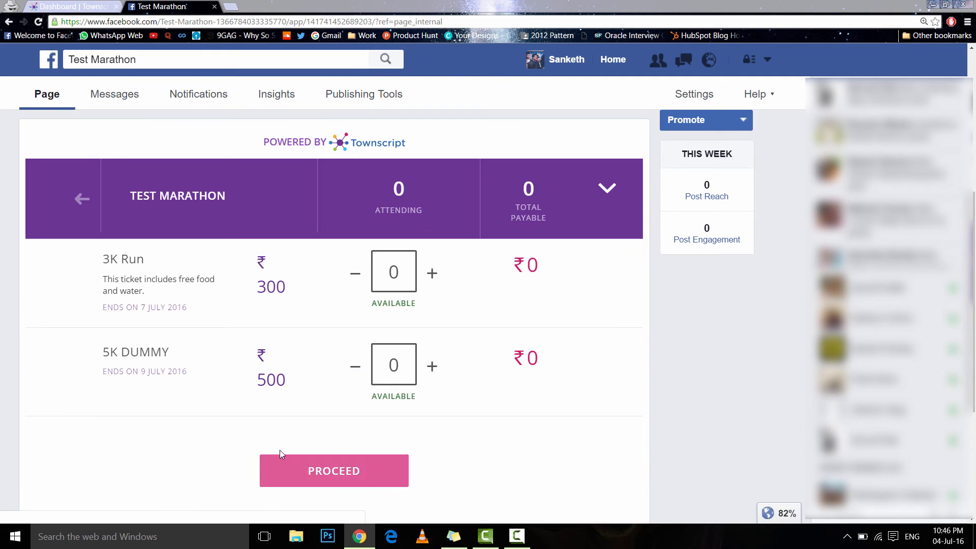
click(432, 272)
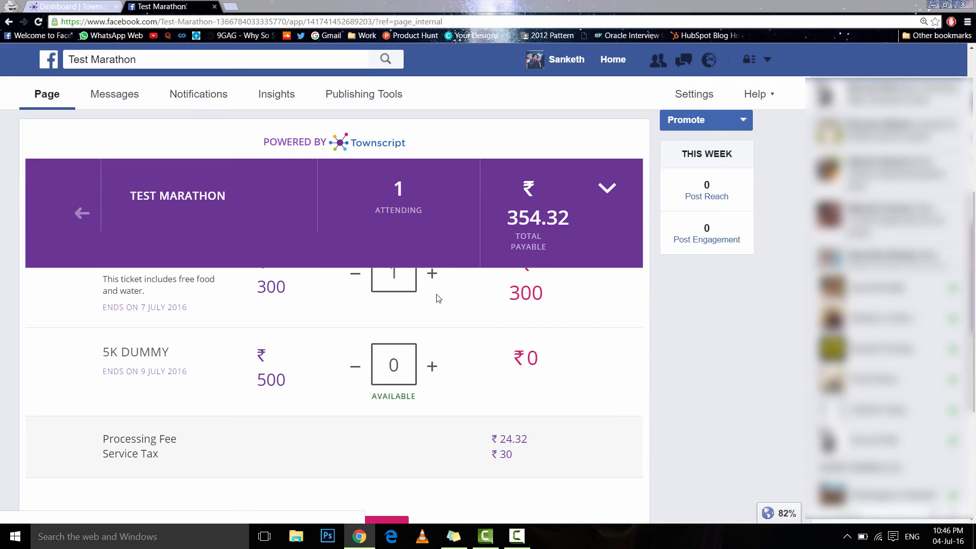
scroll(down, 3)
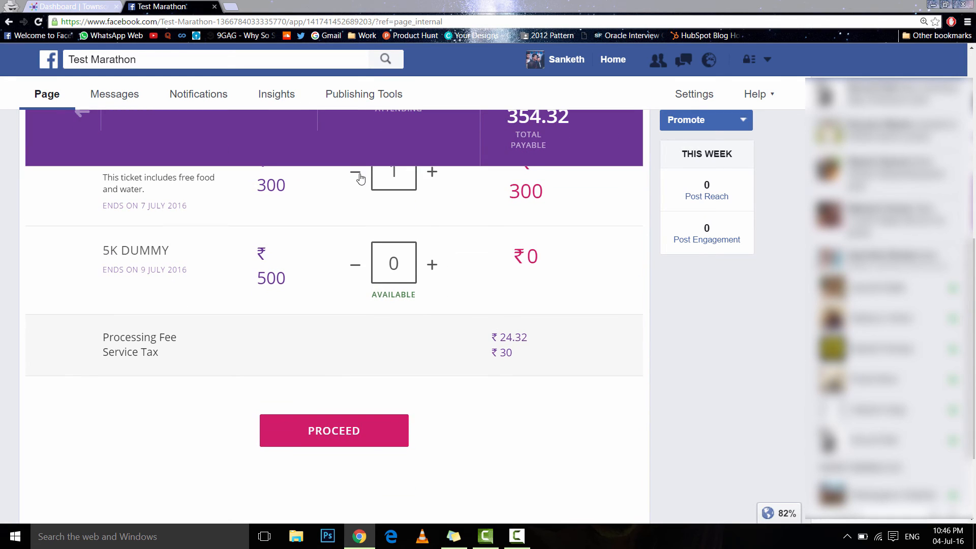
click(355, 171)
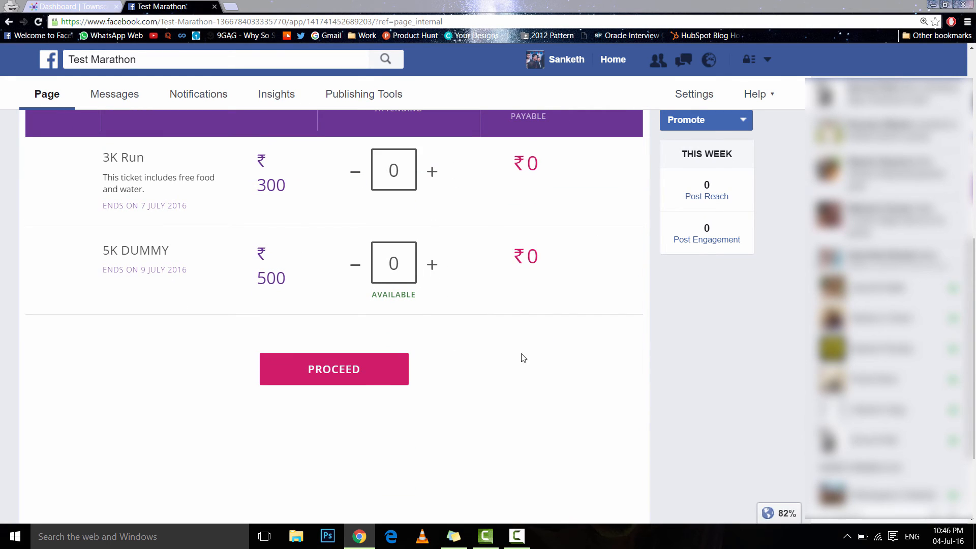
mouse_move(401, 228)
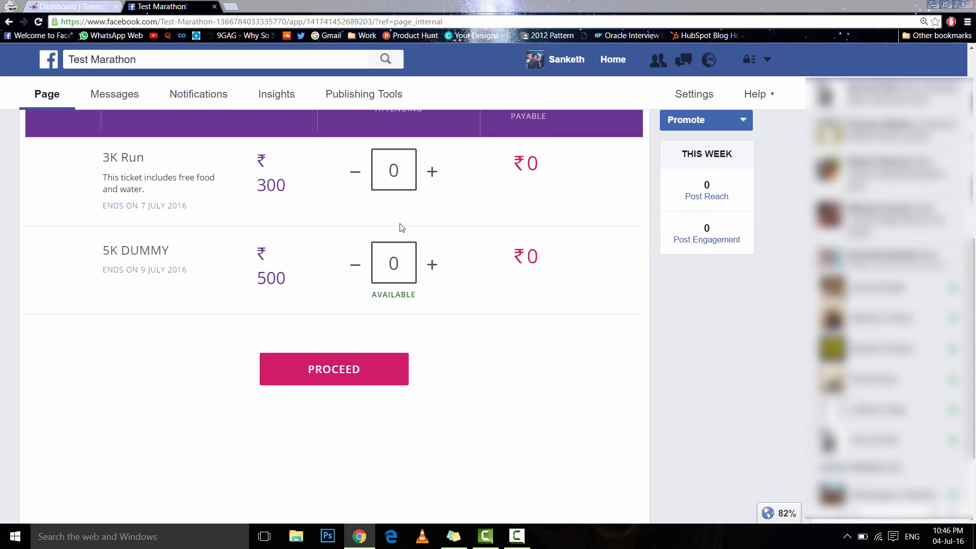
mouse_move(498, 385)
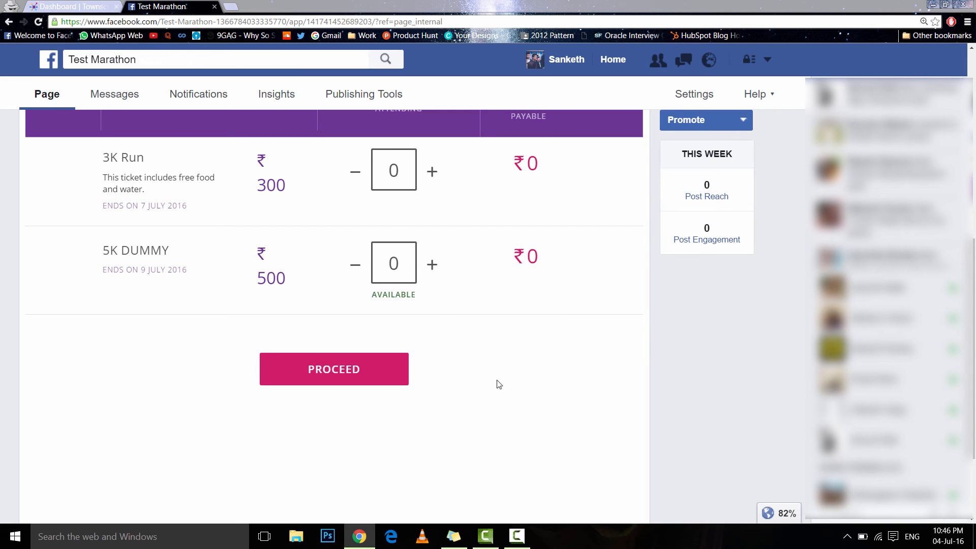
mouse_move(486, 468)
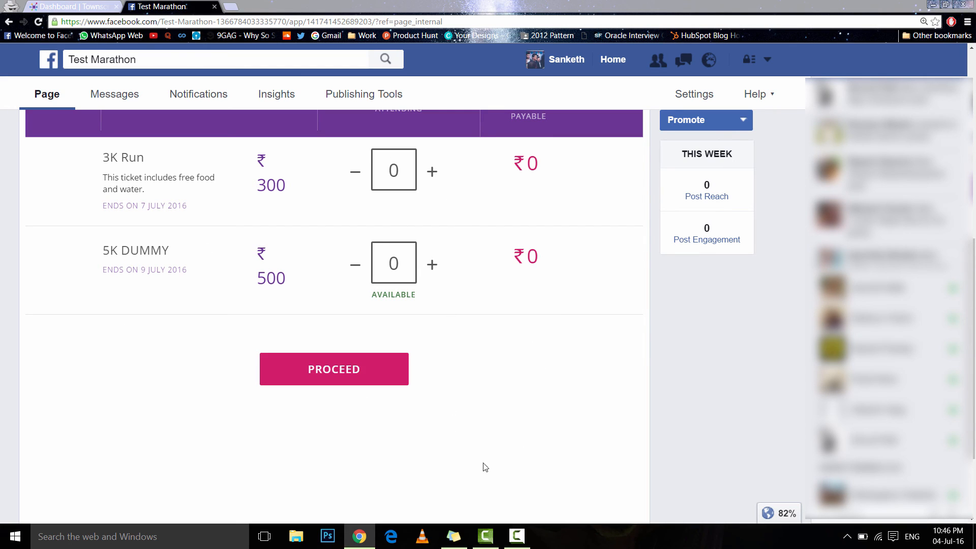
mouse_move(556, 378)
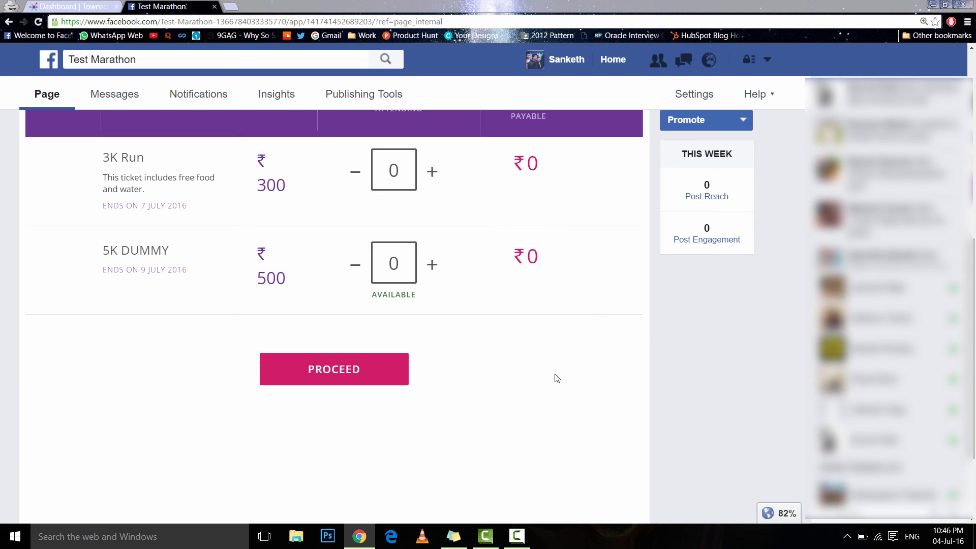